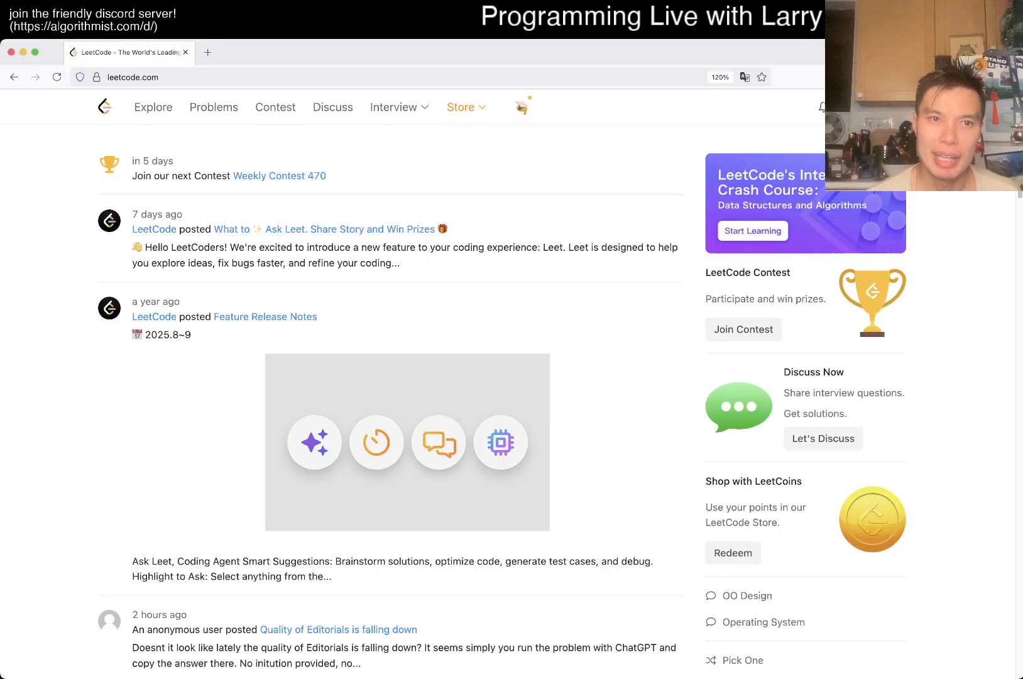
Open daily problem 2221 from the home page and show the Leet assistant panel, dismissing its tip
{"action": "left_click", "coordinate": [214, 107]}
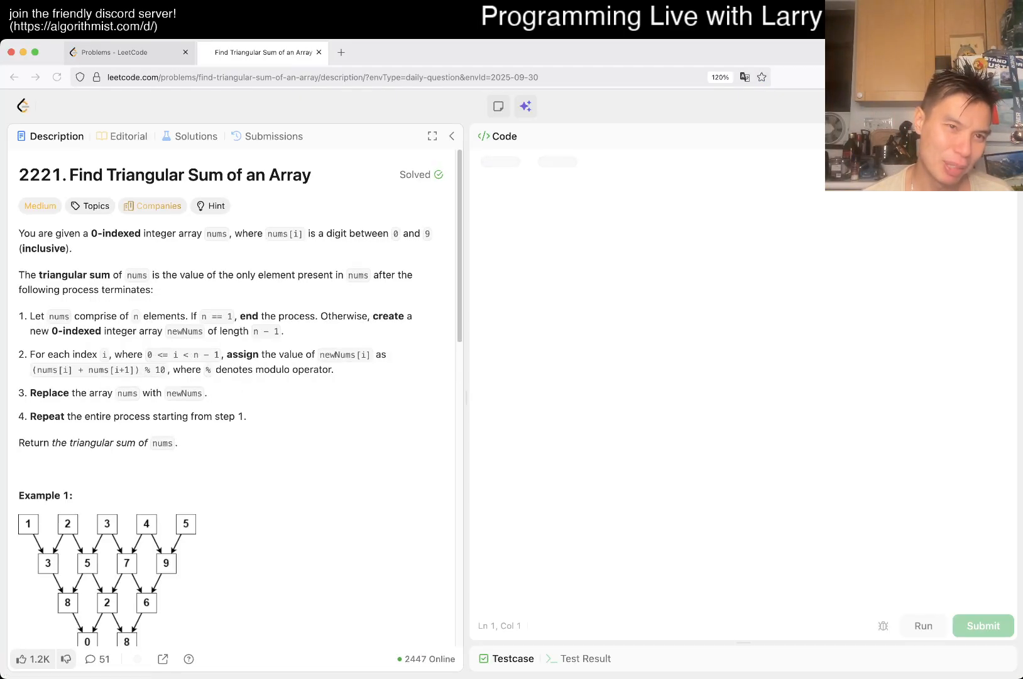
{"action": "left_click", "coordinate": [526, 105]}
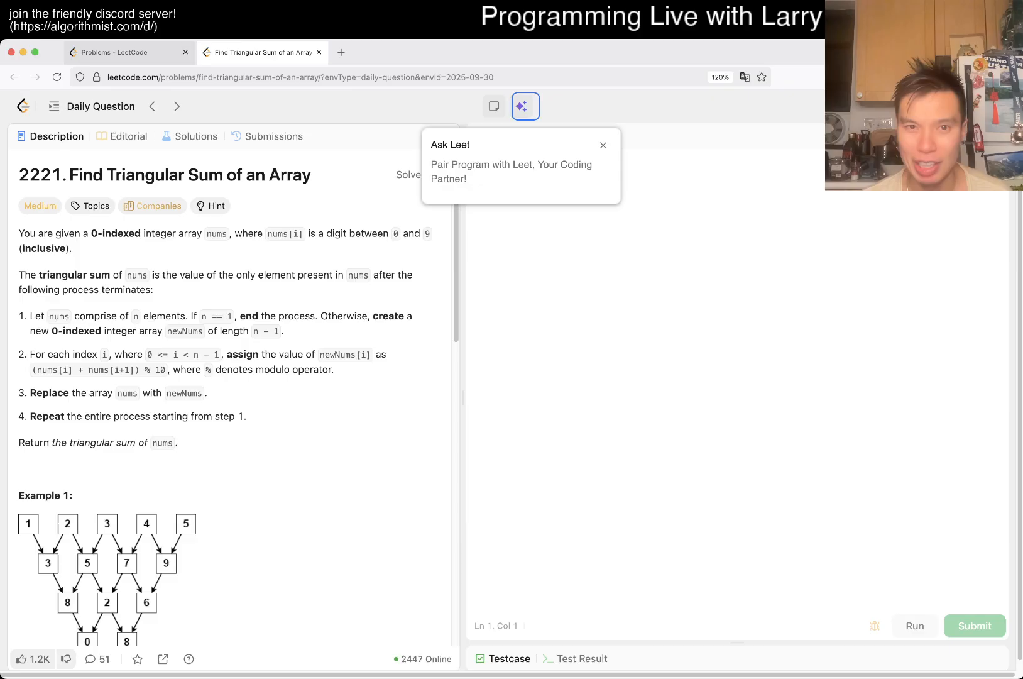
{"action": "left_click", "coordinate": [524, 106]}
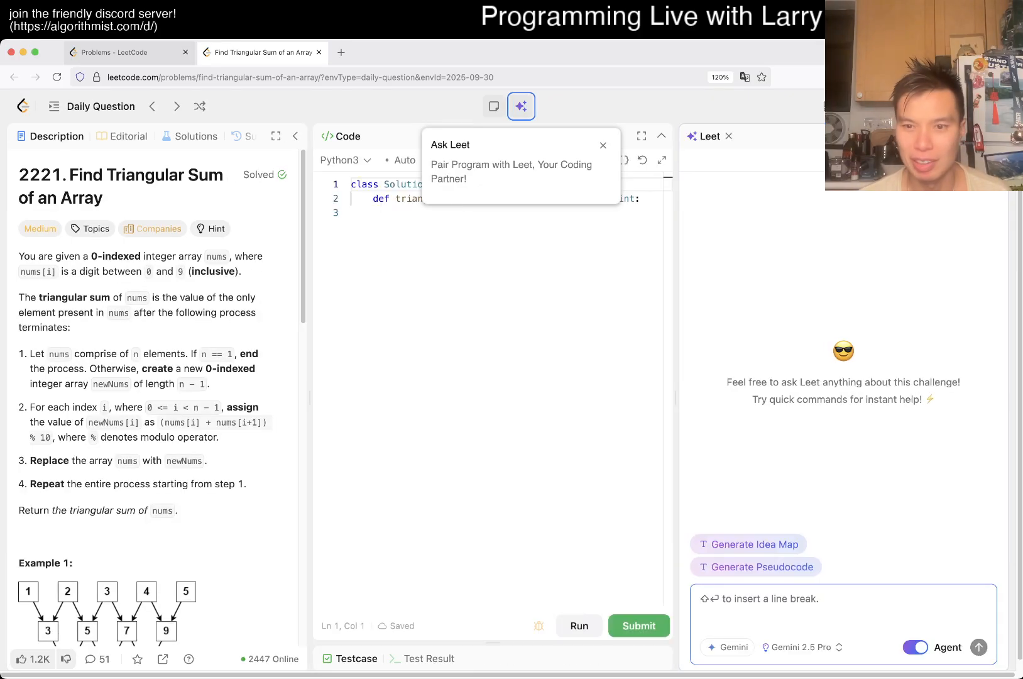
{"action": "left_click", "coordinate": [395, 212]}
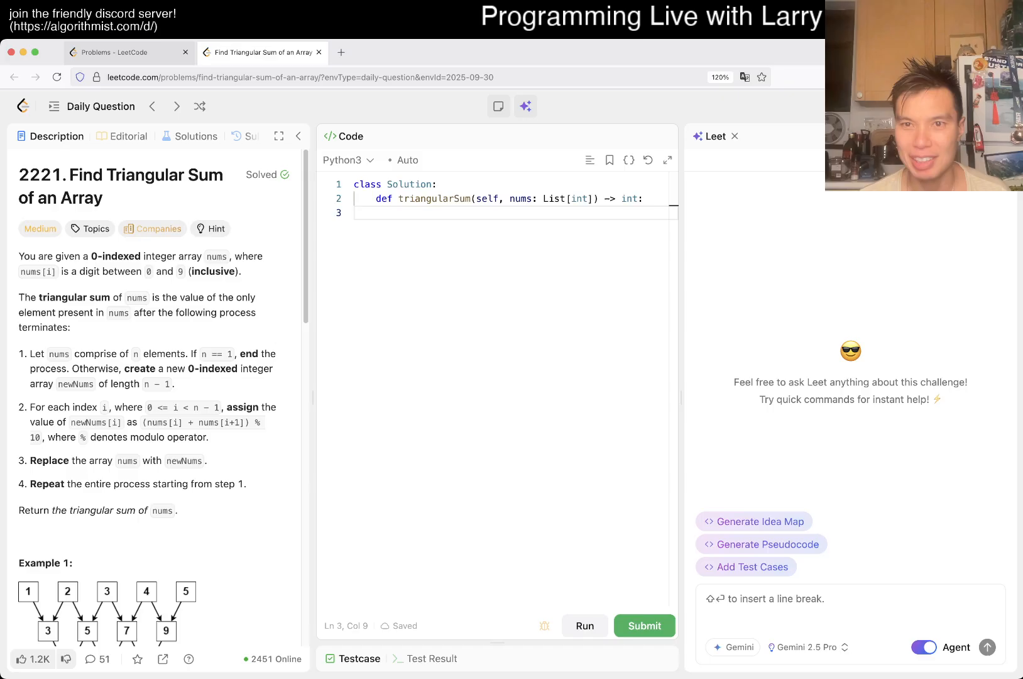
Close the Leet assistant panel, leaving the description beside the Python3 editor
{"action": "left_click", "coordinate": [735, 137]}
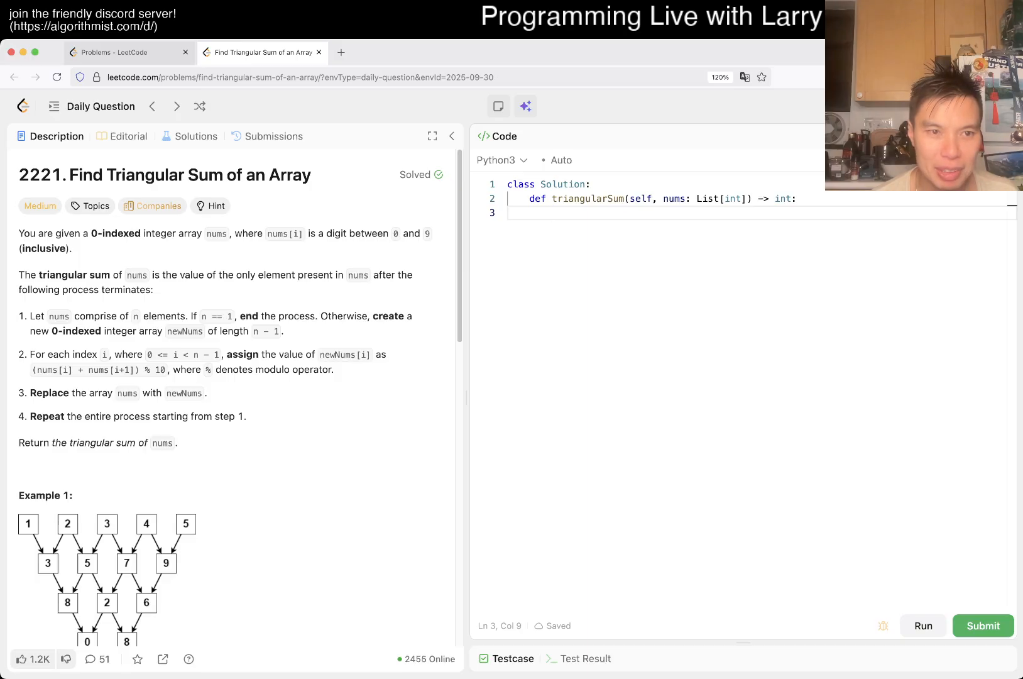
{"action": "scroll", "scroll_direction": "down", "scroll_amount": 3}
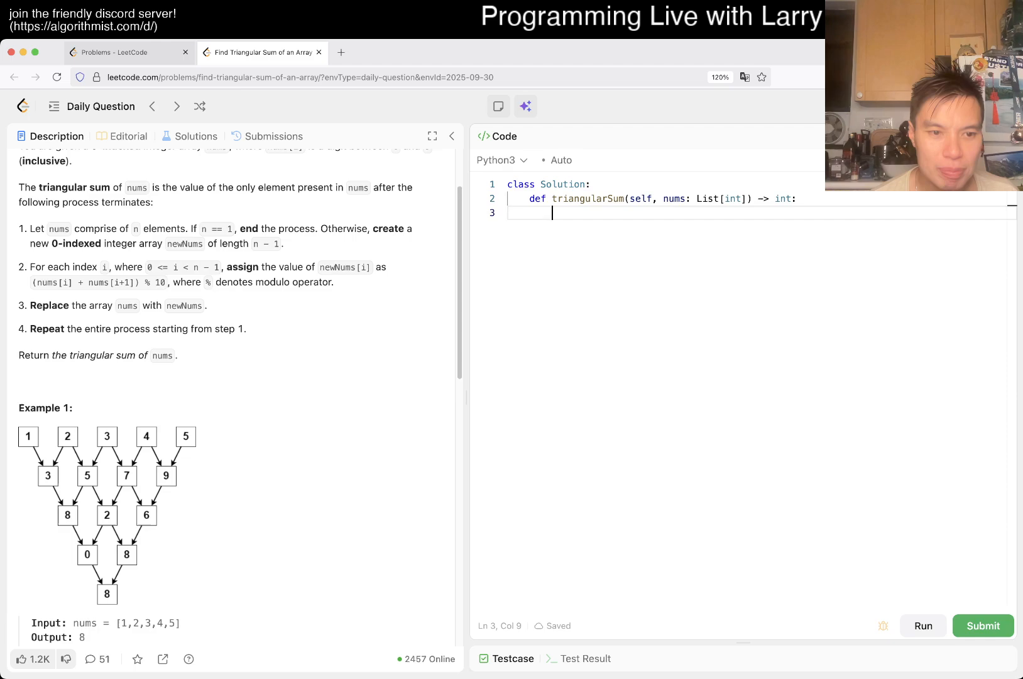
{"action": "scroll", "scroll_direction": "down", "scroll_amount": 3}
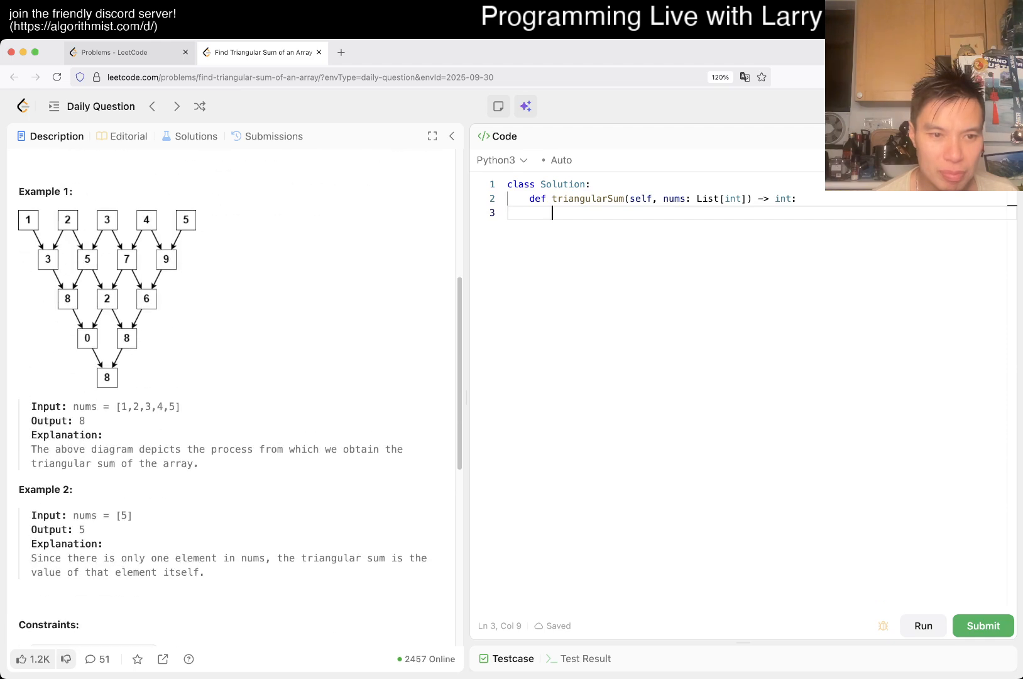
{"action": "scroll", "scroll_direction": "down", "scroll_amount": 3}
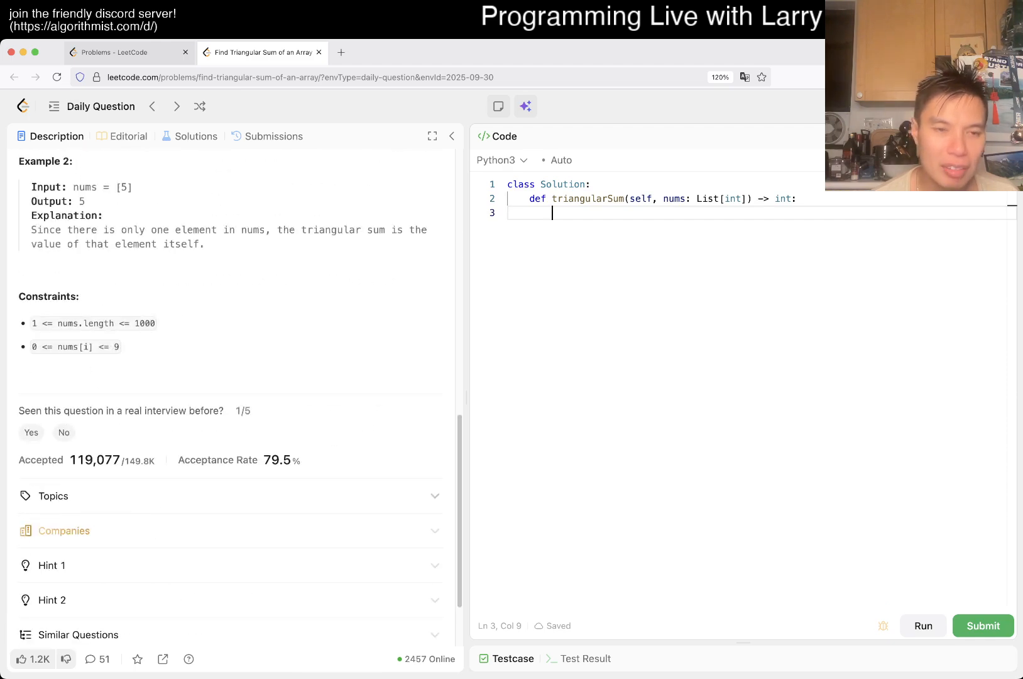
{"action": "scroll", "scroll_direction": "up", "scroll_amount": 3}
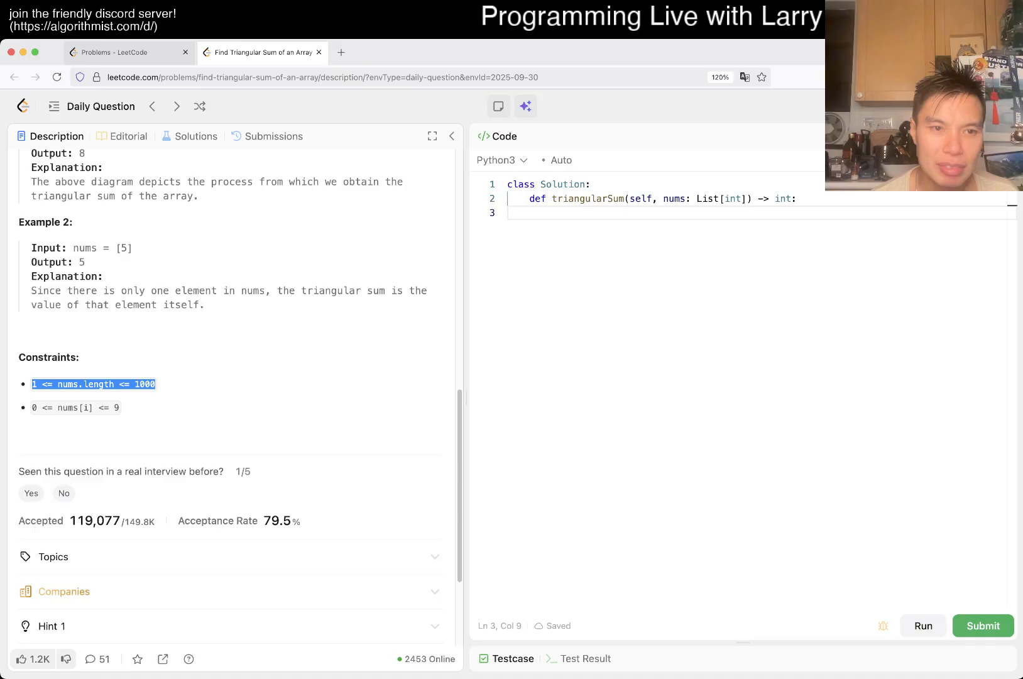
{"action": "scroll", "scroll_direction": "up", "scroll_amount": 3}
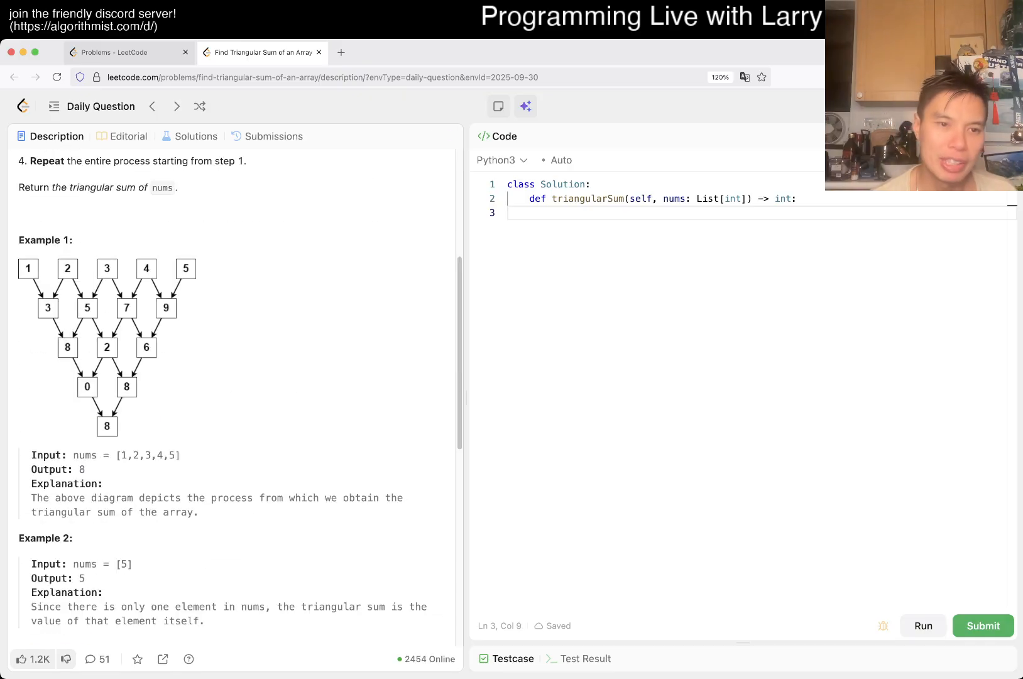
{"action": "scroll", "scroll_direction": "up", "scroll_amount": 3}
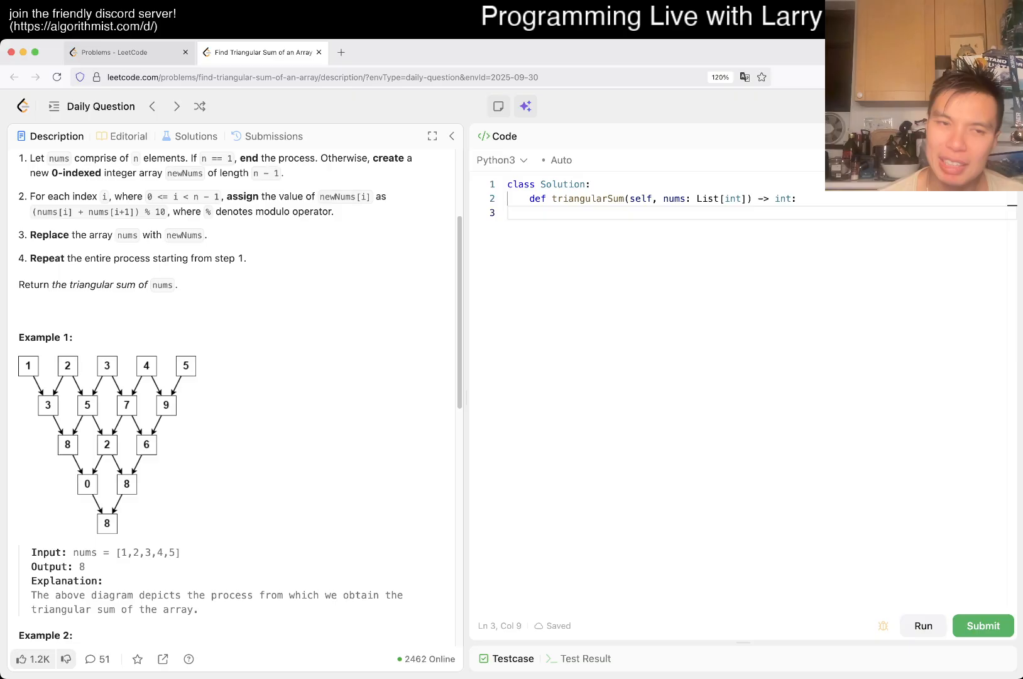
{"action": "double_click", "coordinate": [156, 211]}
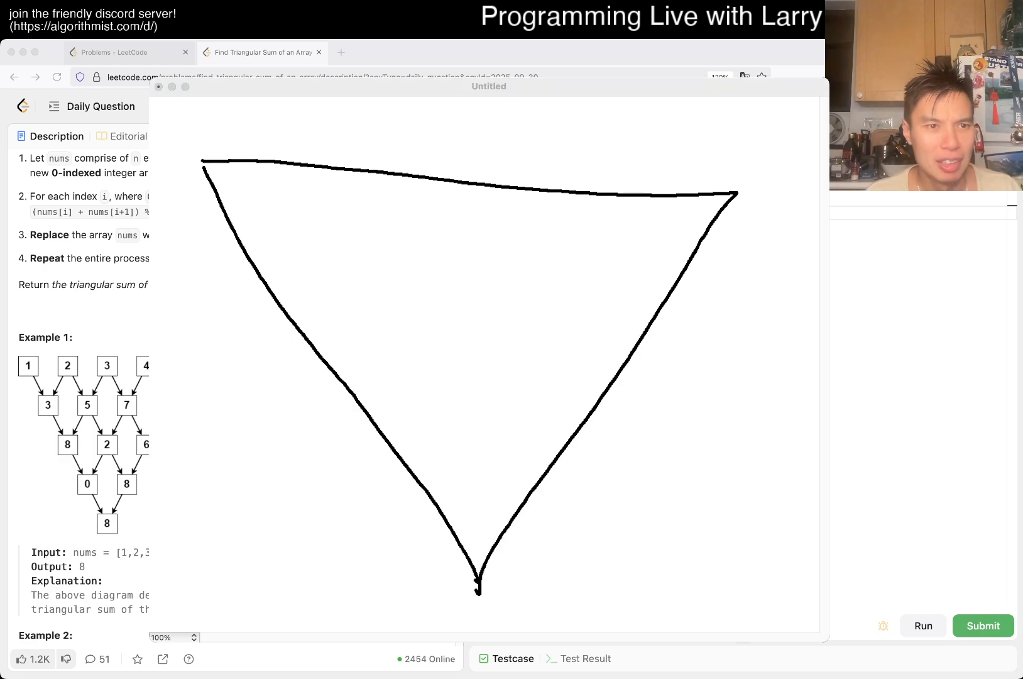
Scroll down the problem statement to review the example diagram
{"action": "scroll", "scroll_direction": "down", "scroll_amount": 3}
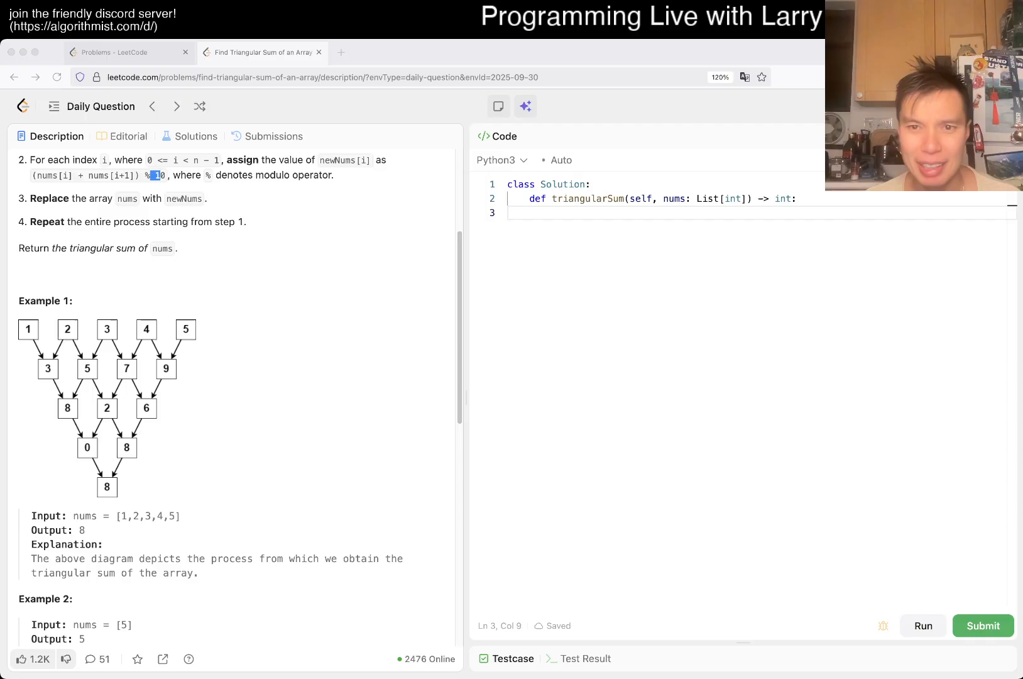
Write N = len(nums), current = nums[:], and the while len(current) > 1 loop header
{"action": "type", "text": "N ="}
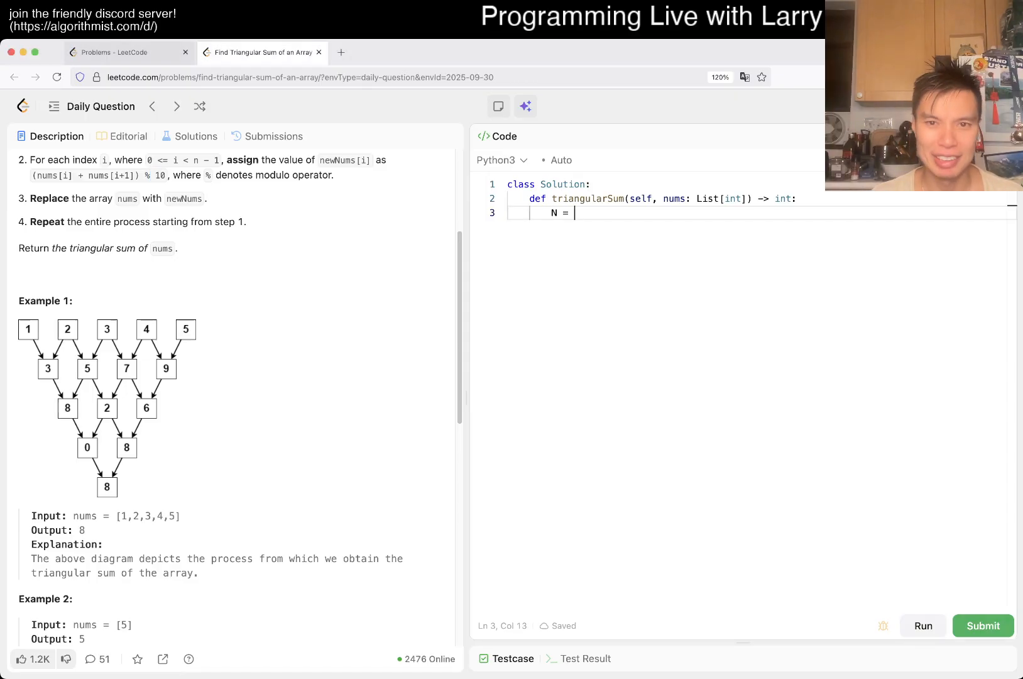
{"action": "type", "text": "len(nums)"}
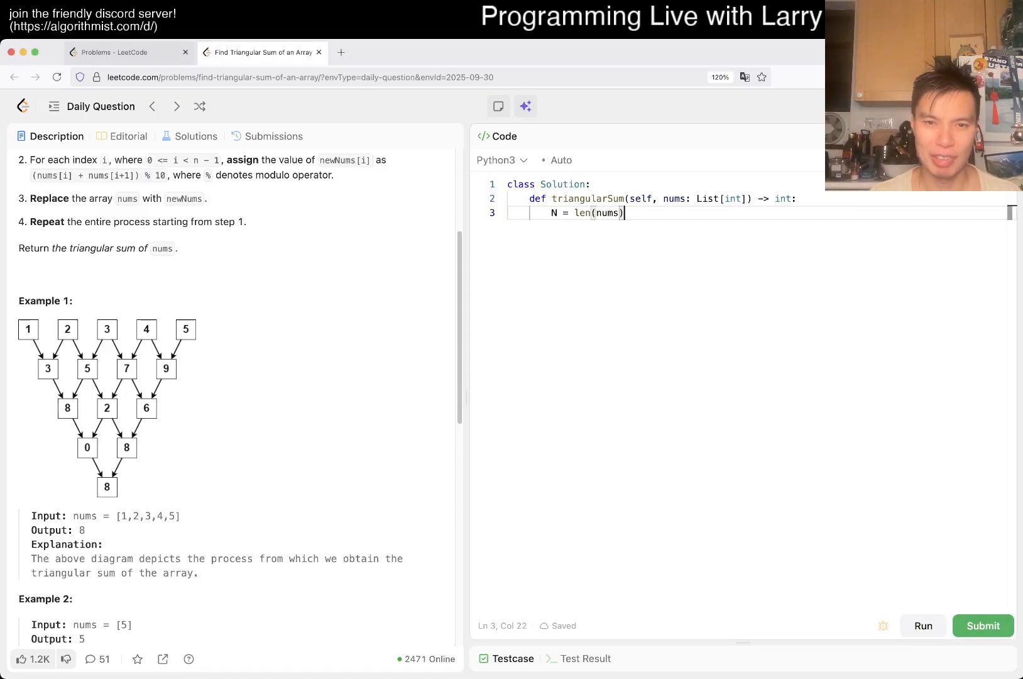
{"action": "key", "text": "enter"}
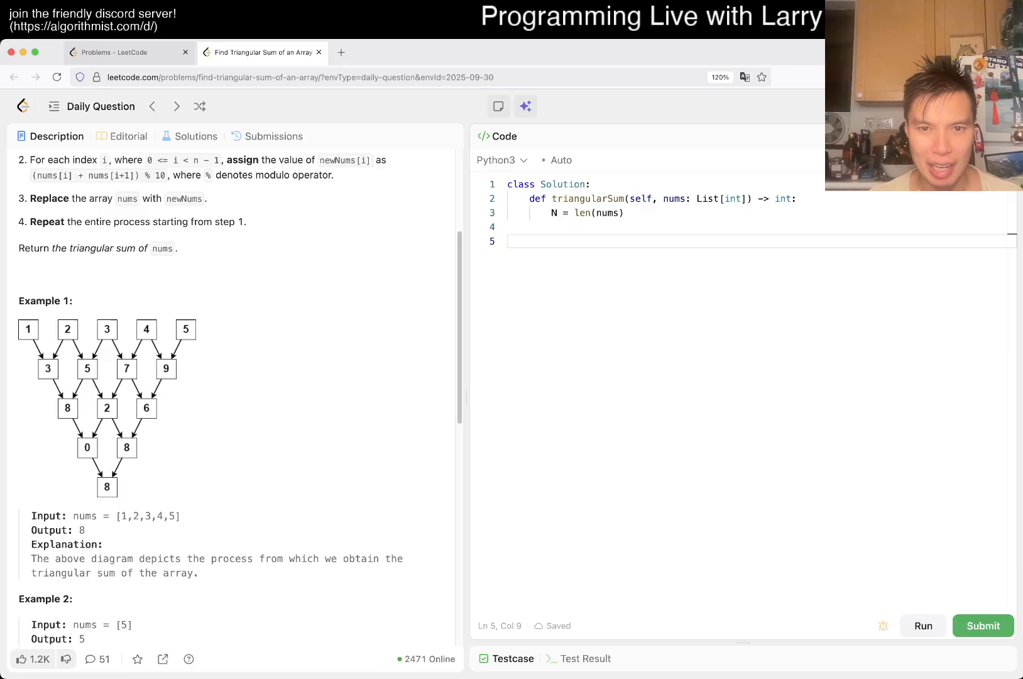
{"action": "type", "text": "current"}
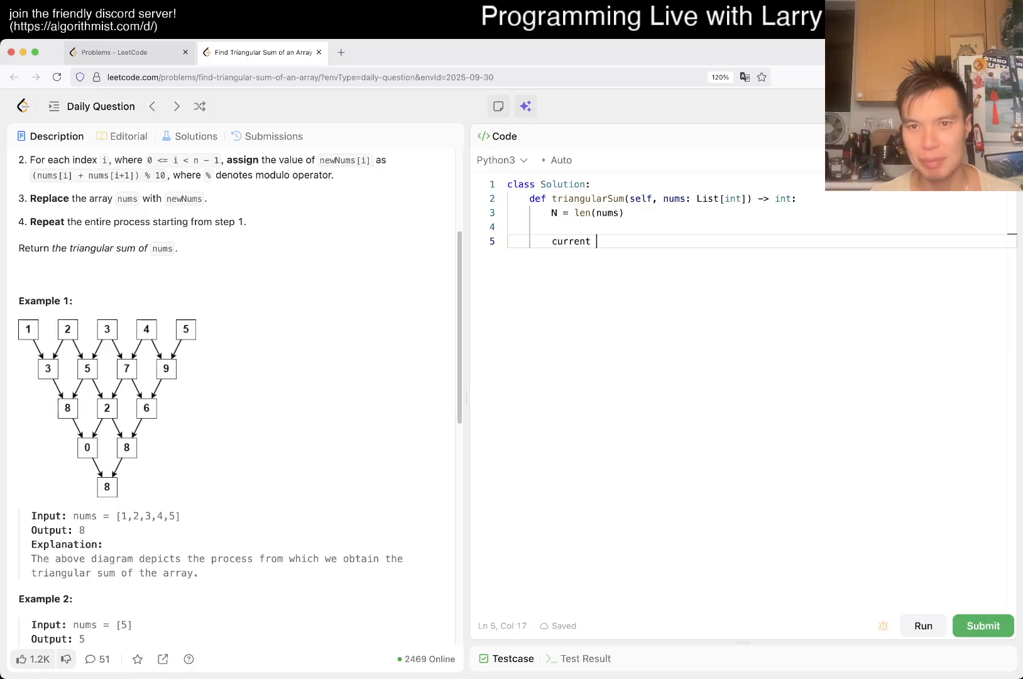
{"action": "type", "text": "= nums[:]"}
{"action": "type", "text": "while len("}
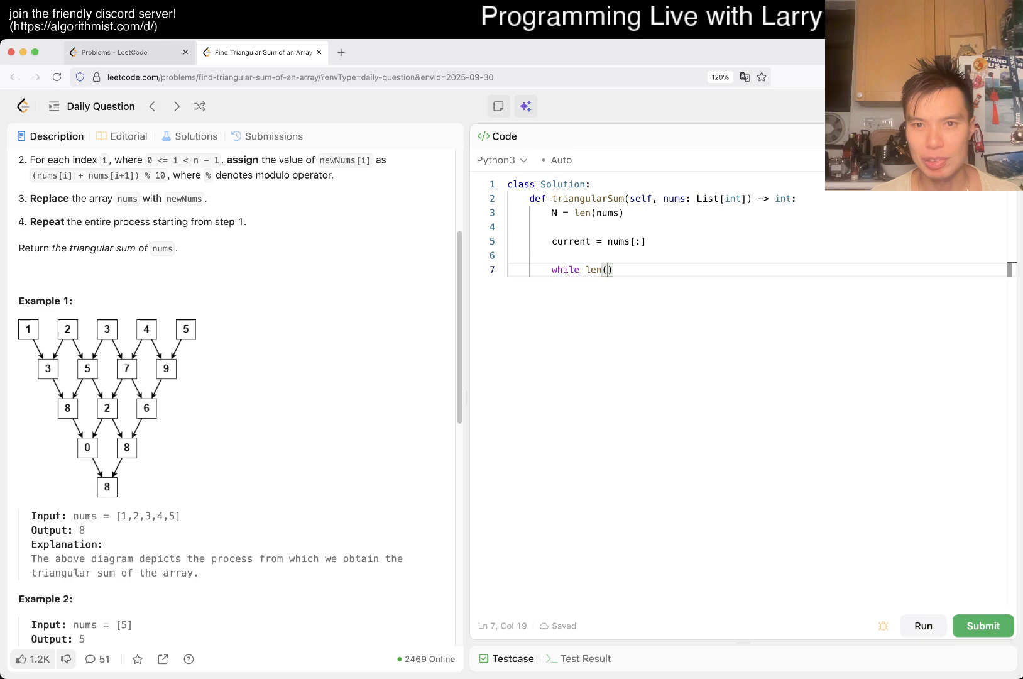
{"action": "type", "text": "current) > 1:"}
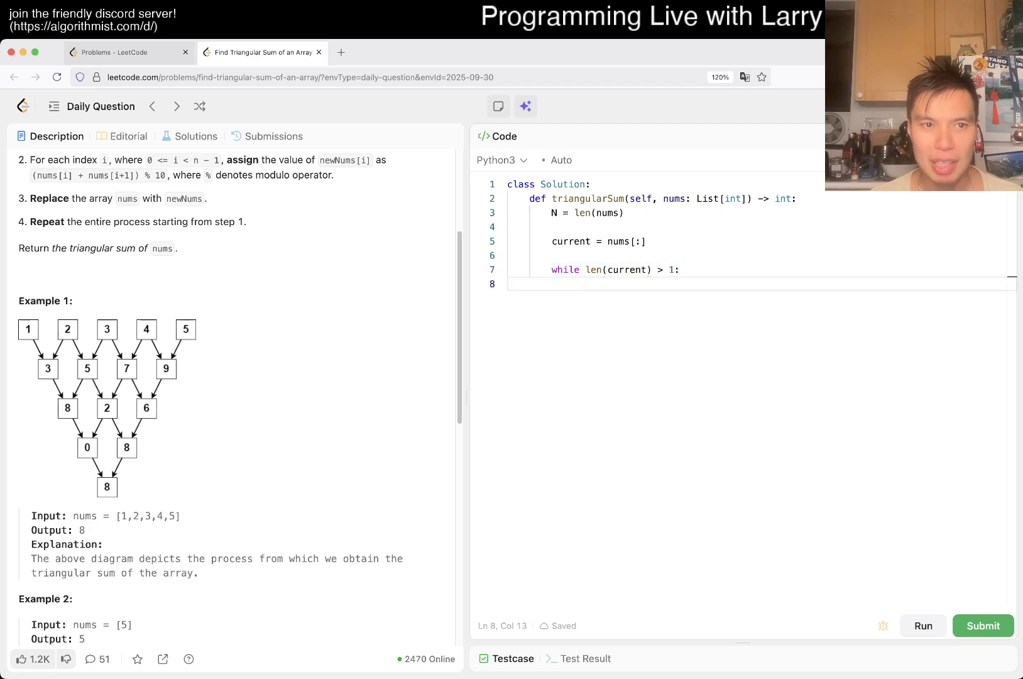
{"action": "scroll", "scroll_direction": "up", "scroll_amount": 3}
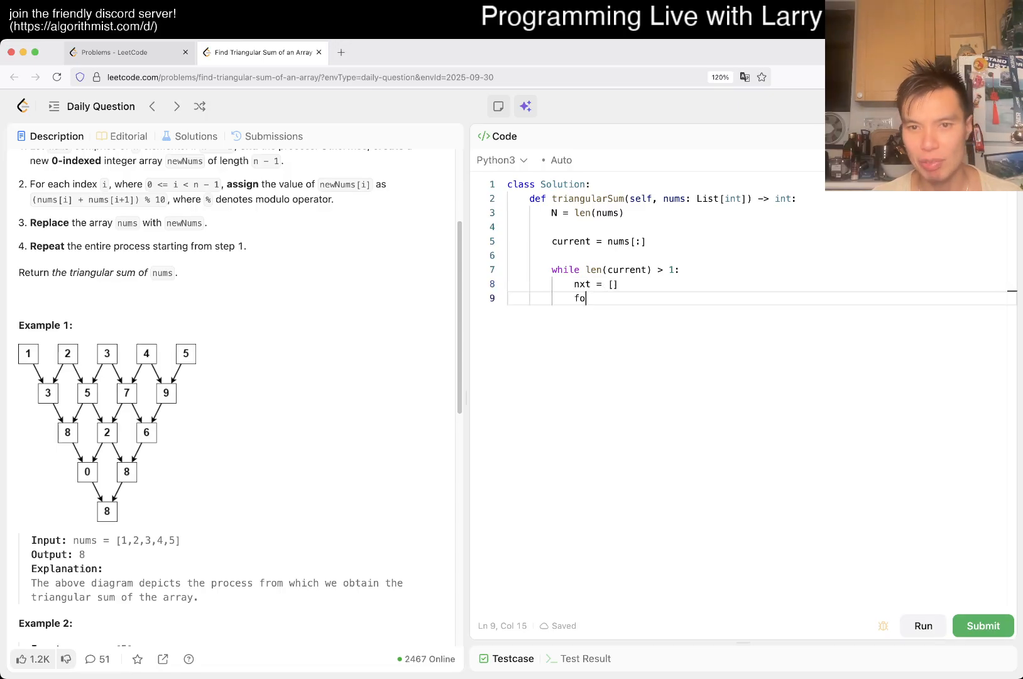
Build nxt with (x + y) % 10 over zip(current, current[1:]), reassign current, and return current[0]
{"action": "type", "text": "r x, y in"}
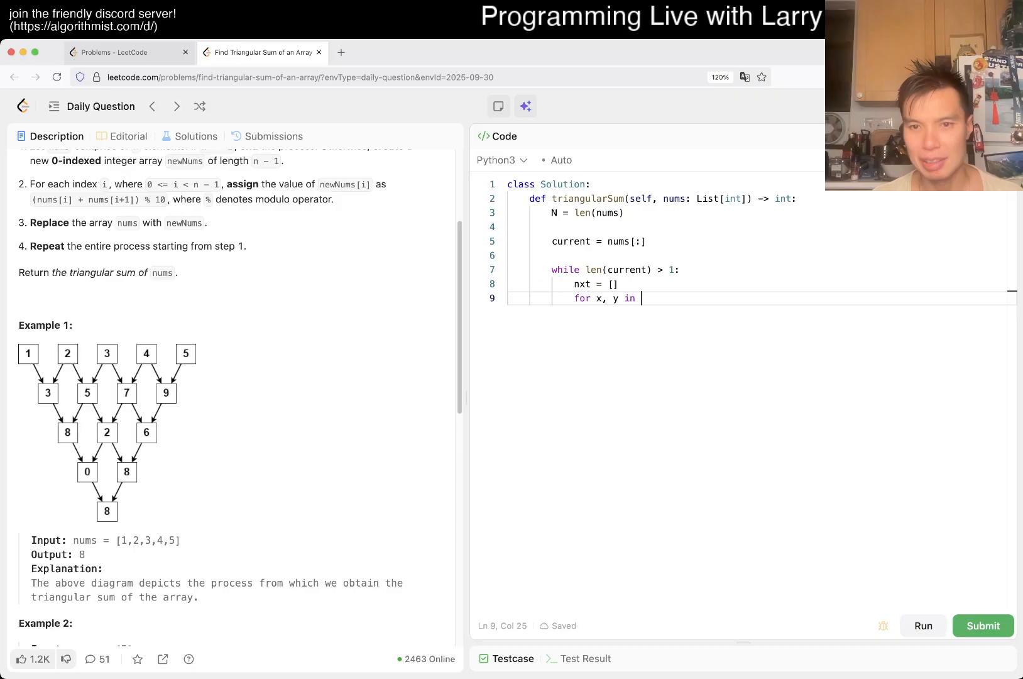
{"action": "type", "text": "zip(current, c"}
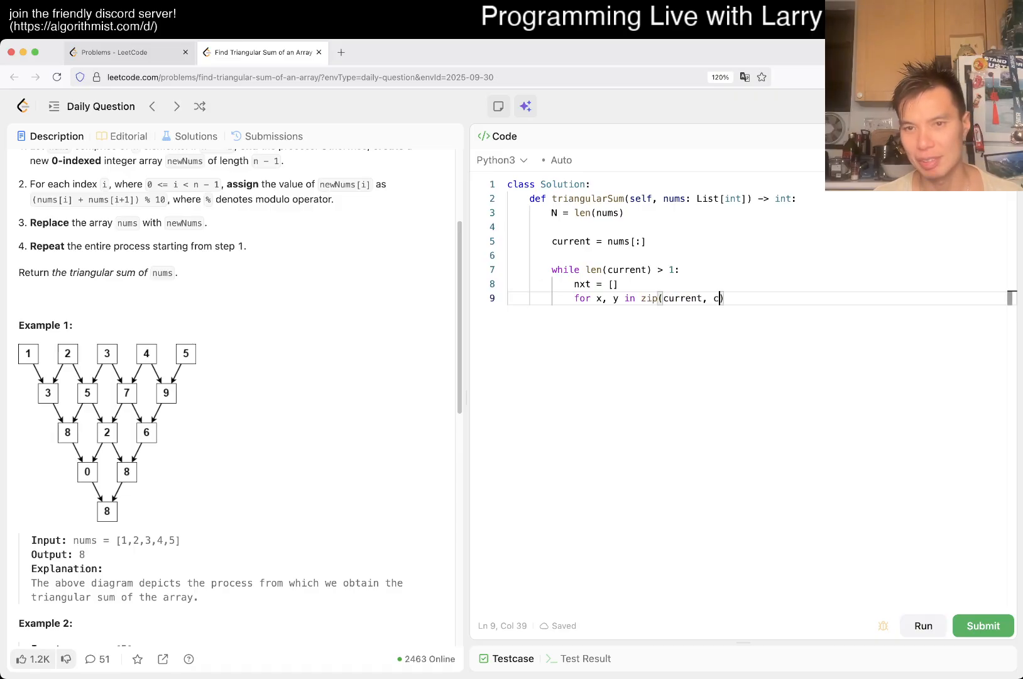
{"action": "type", "text": "urrent[1:]):"}
{"action": "type", "text": "nxt.append((x "}
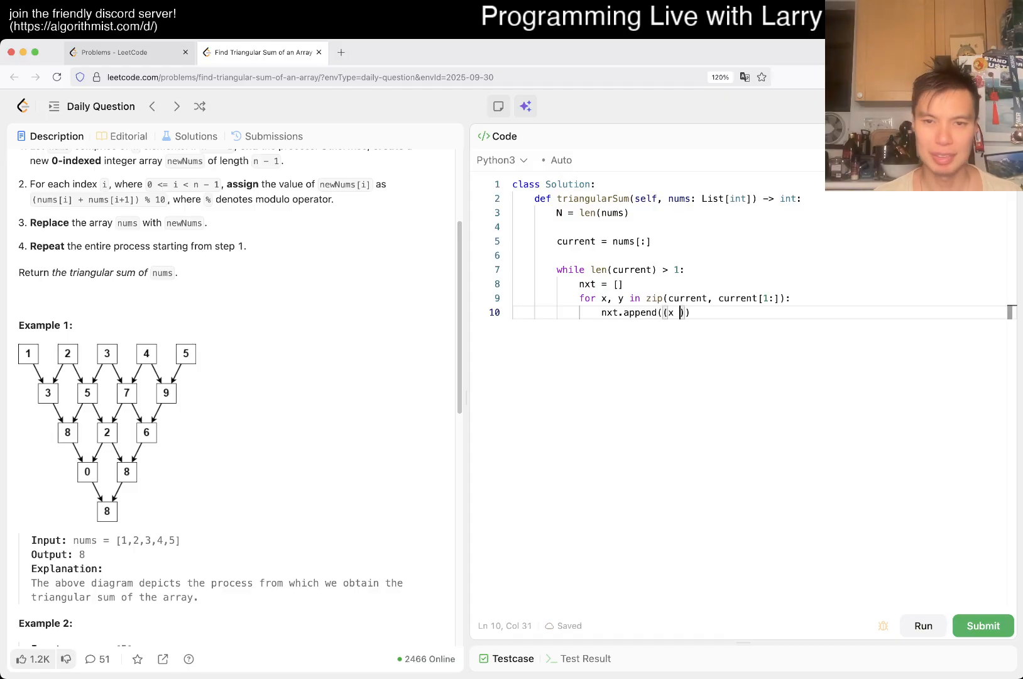
{"action": "type", "text": "+ y) % 10"}
{"action": "type", "text": "current ="}
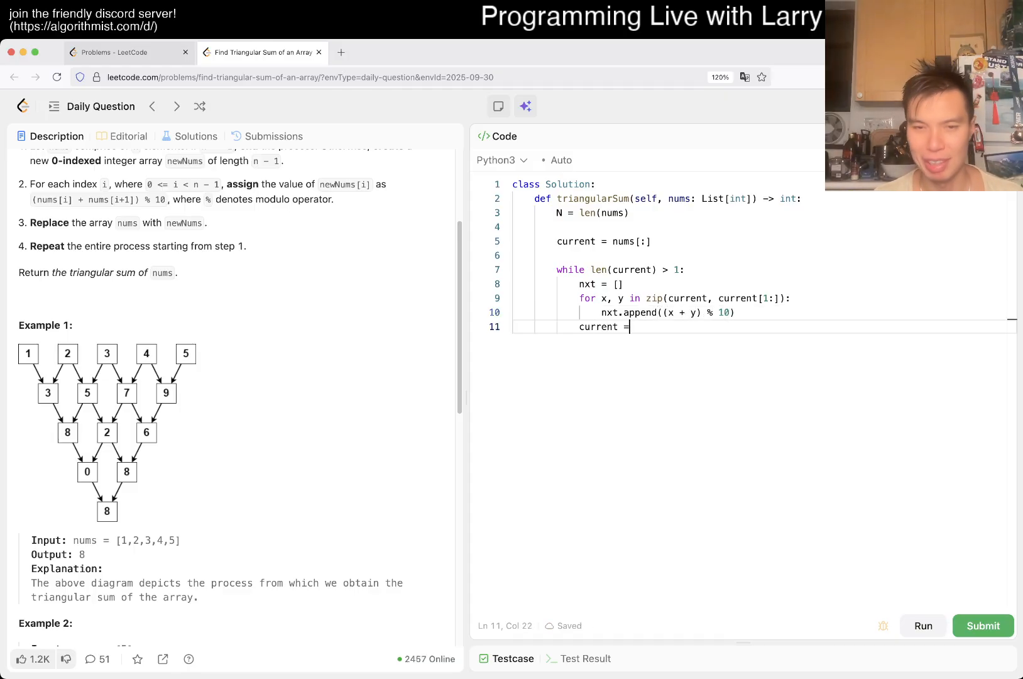
{"action": "type", "text": "nxt"}
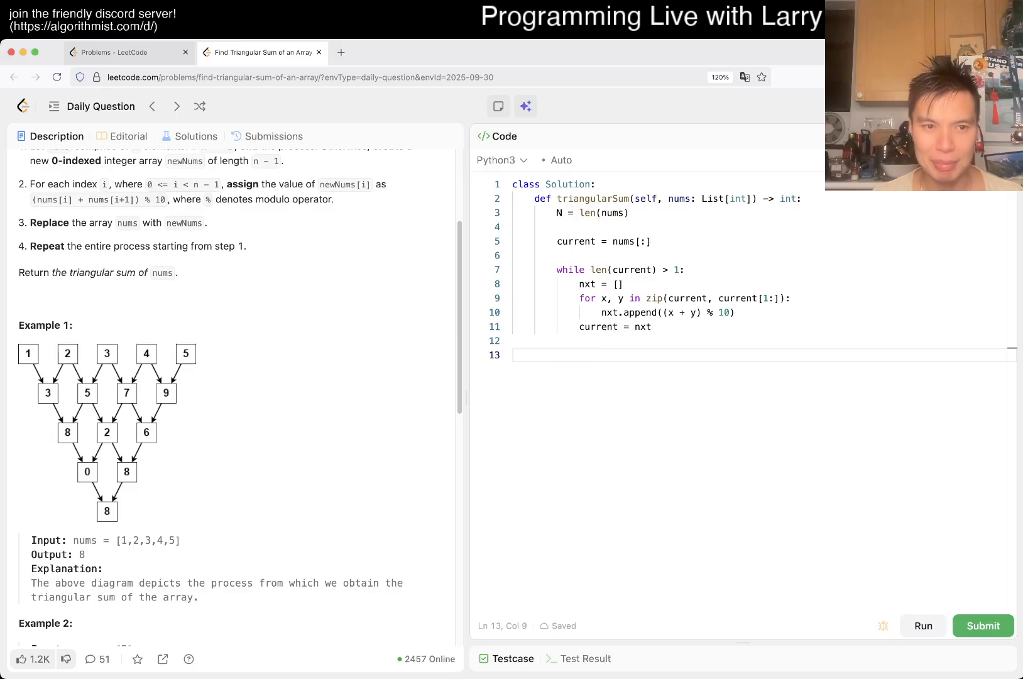
{"action": "type", "text": "return current"}
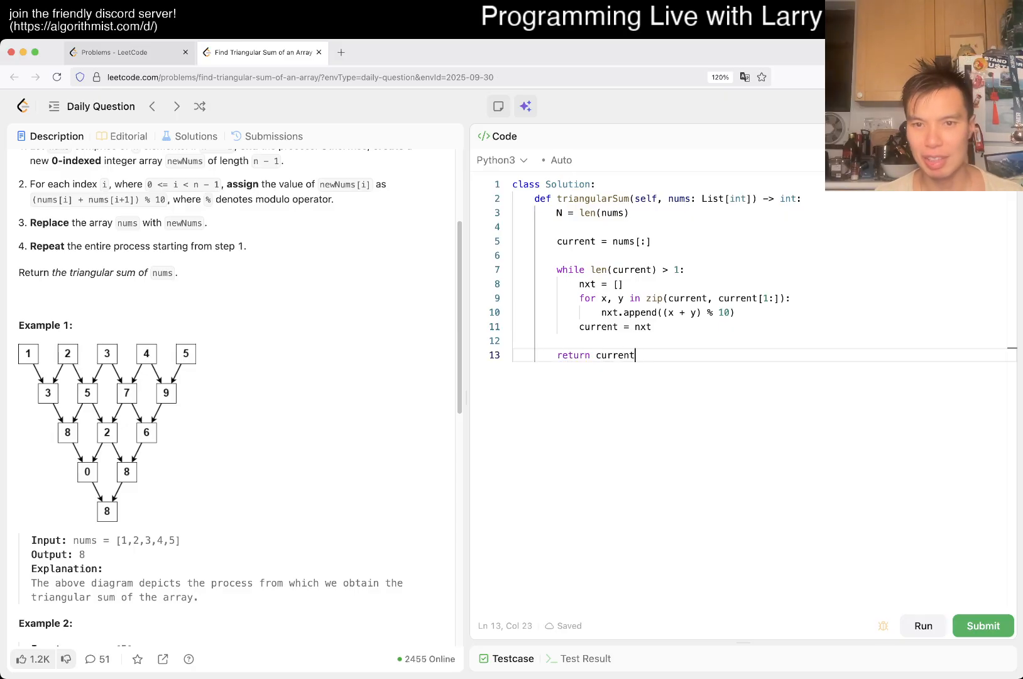
{"action": "type", "text": "[0]"}
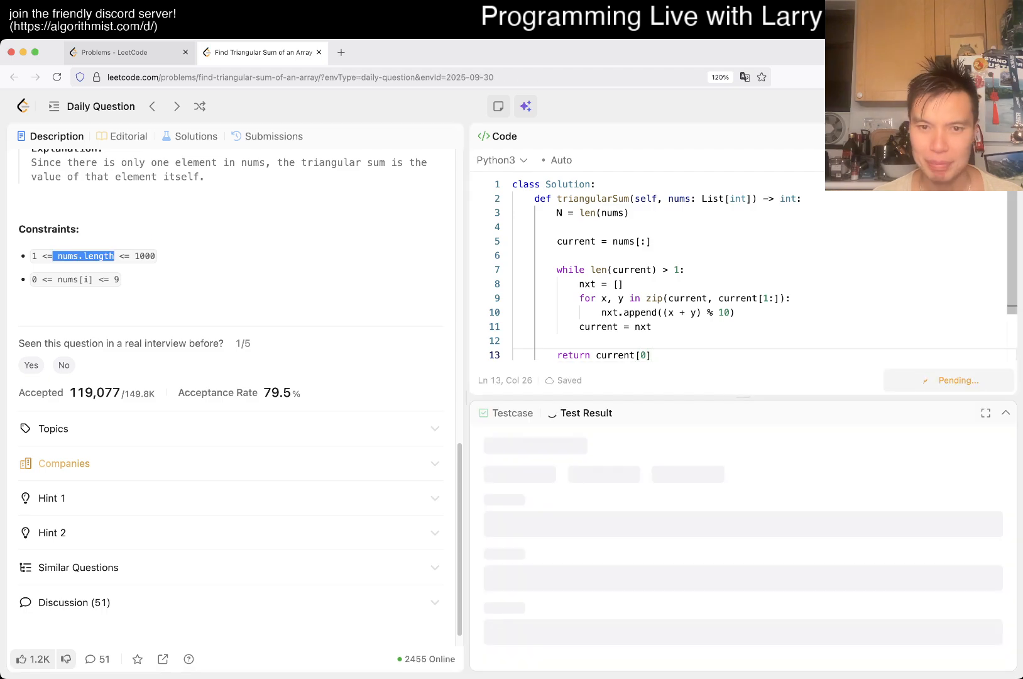
Run the sample tests, check Case 2's output, and submit the solution for judging
{"action": "left_click", "coordinate": [923, 379]}
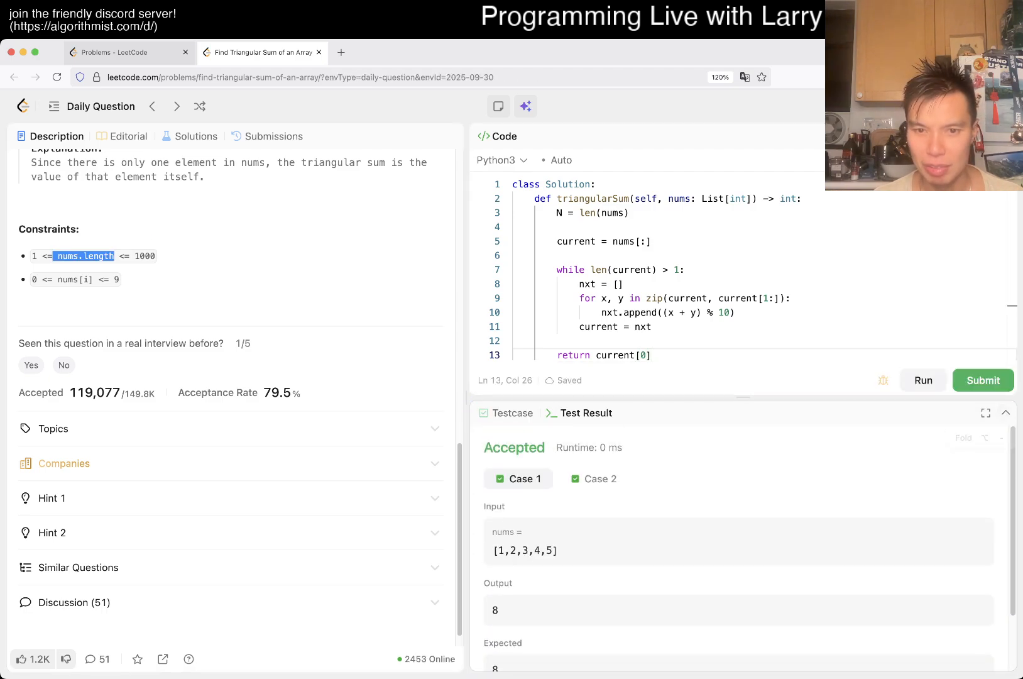
{"action": "left_click", "coordinate": [594, 479]}
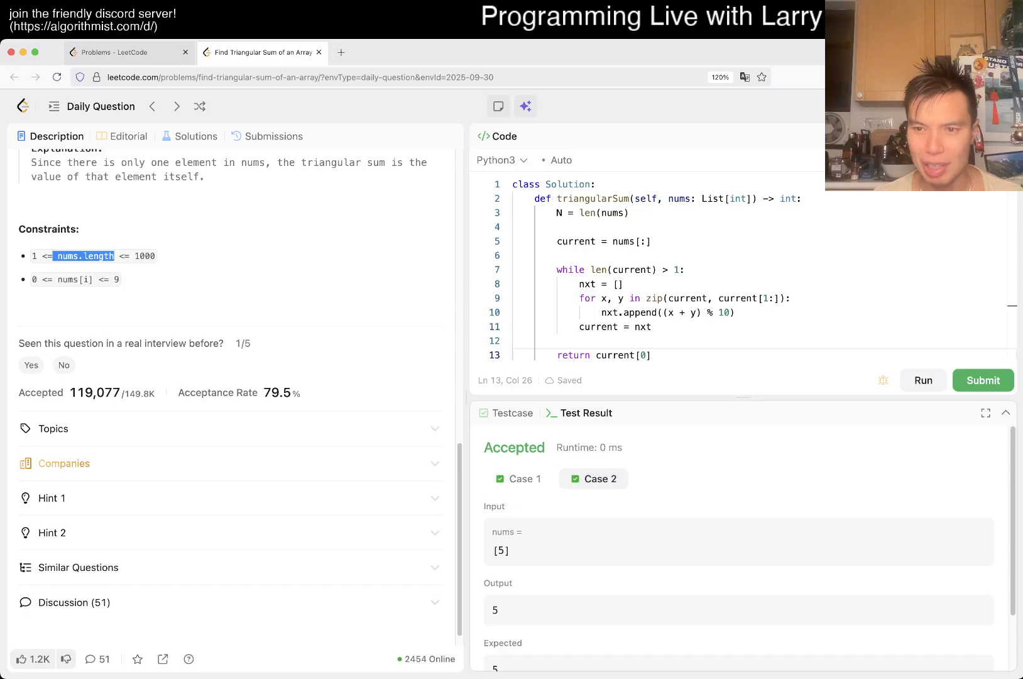
{"action": "left_click", "coordinate": [983, 381]}
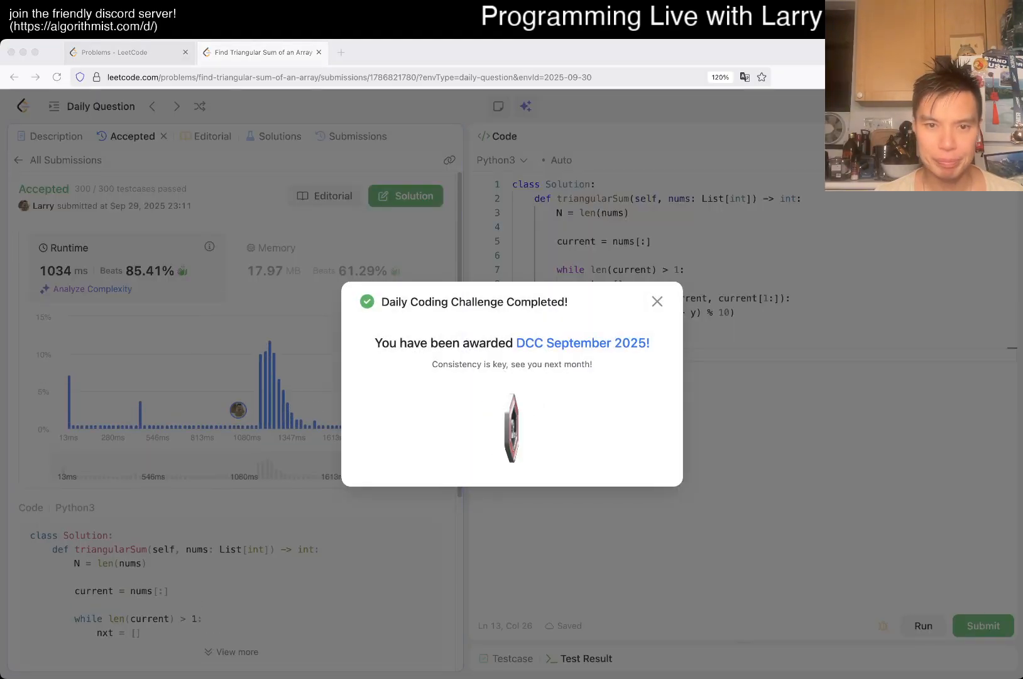
Dismiss the Daily Challenge completion popup and return to the problem description
{"action": "left_click", "coordinate": [657, 302]}
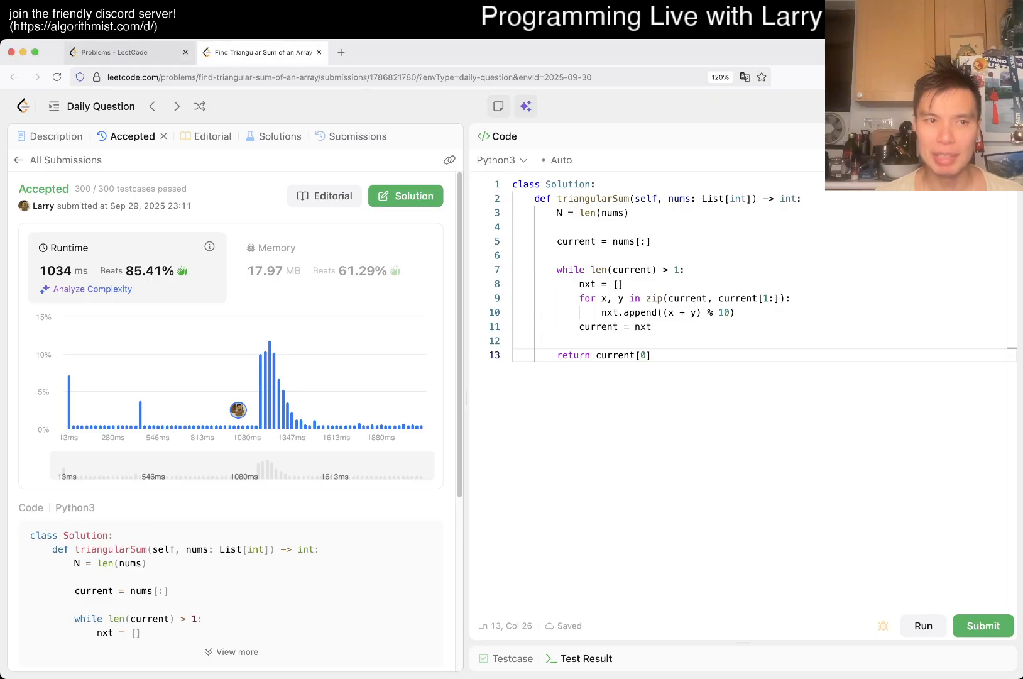
{"action": "left_click", "coordinate": [58, 137]}
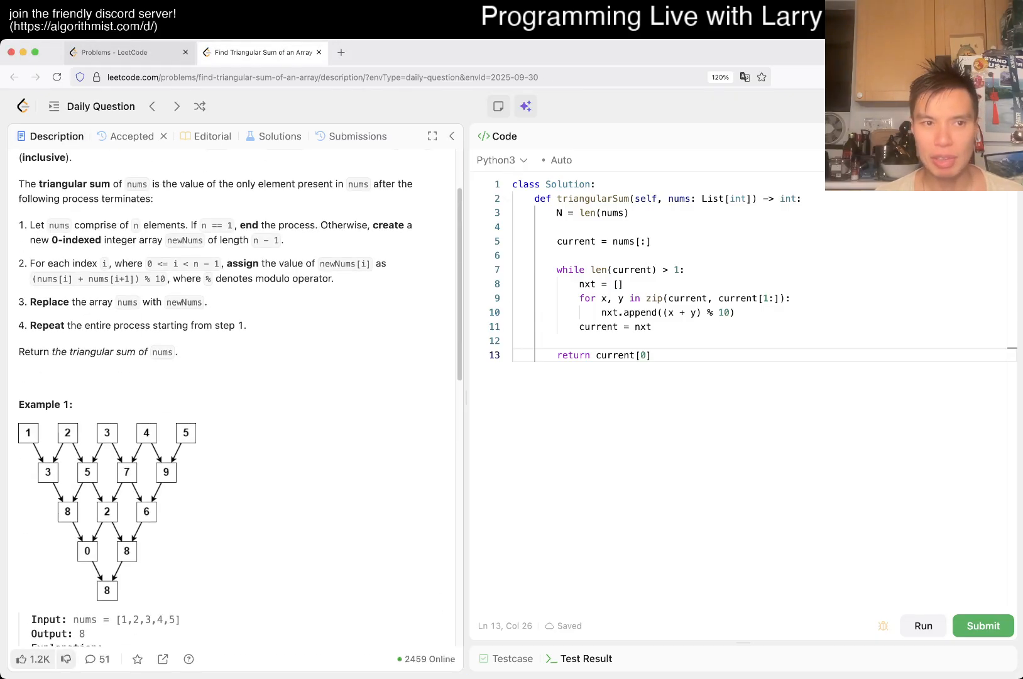